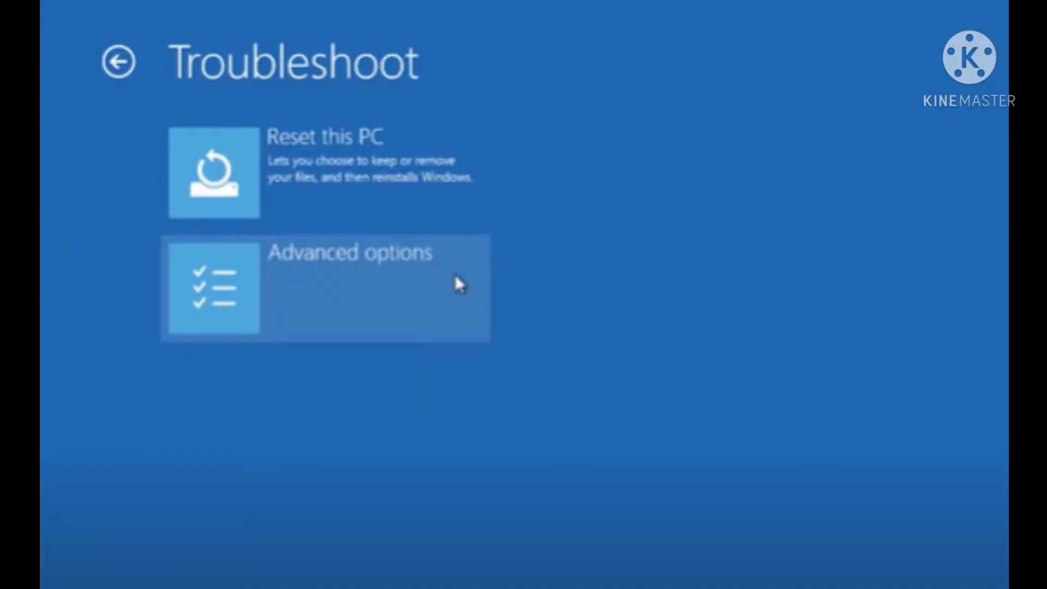
- Go through Advanced options and Startup Settings, then restart to show the numbered boot options
{"action": "left_click", "coordinate": [326, 289]}
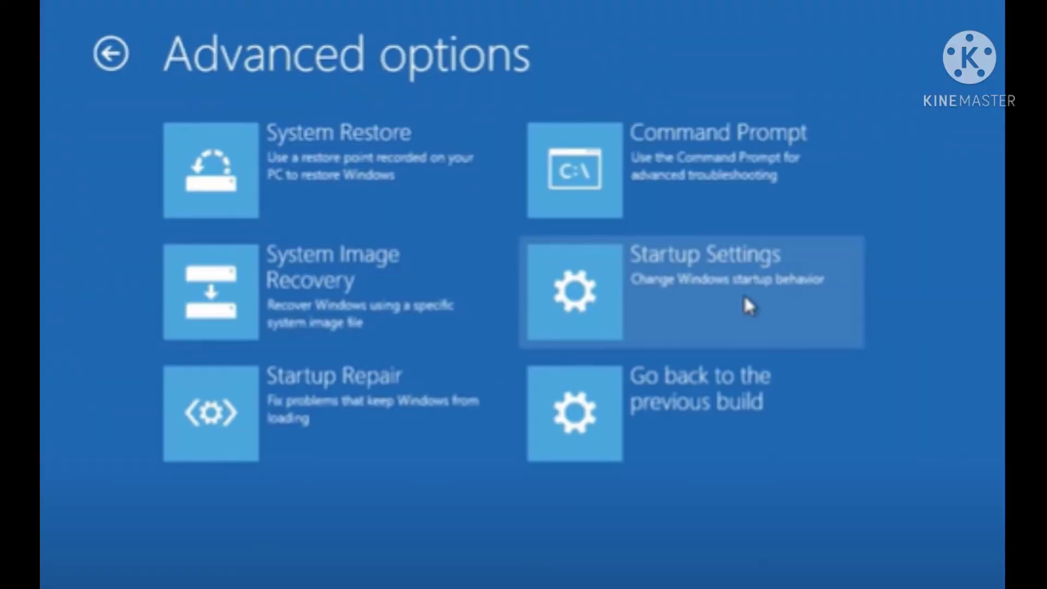
{"action": "left_click", "coordinate": [691, 291]}
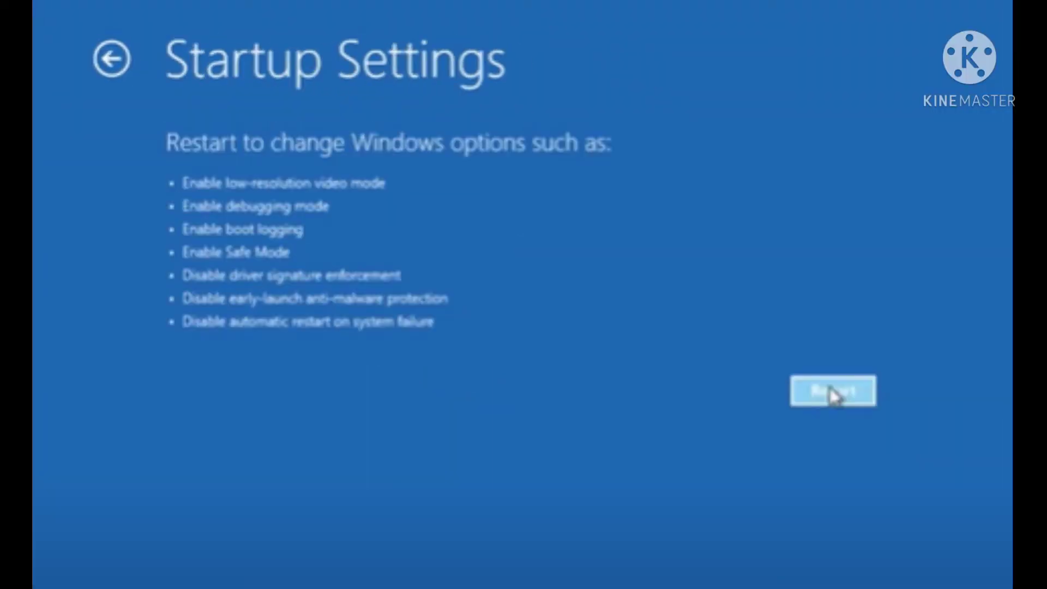
{"action": "left_click", "coordinate": [832, 392]}
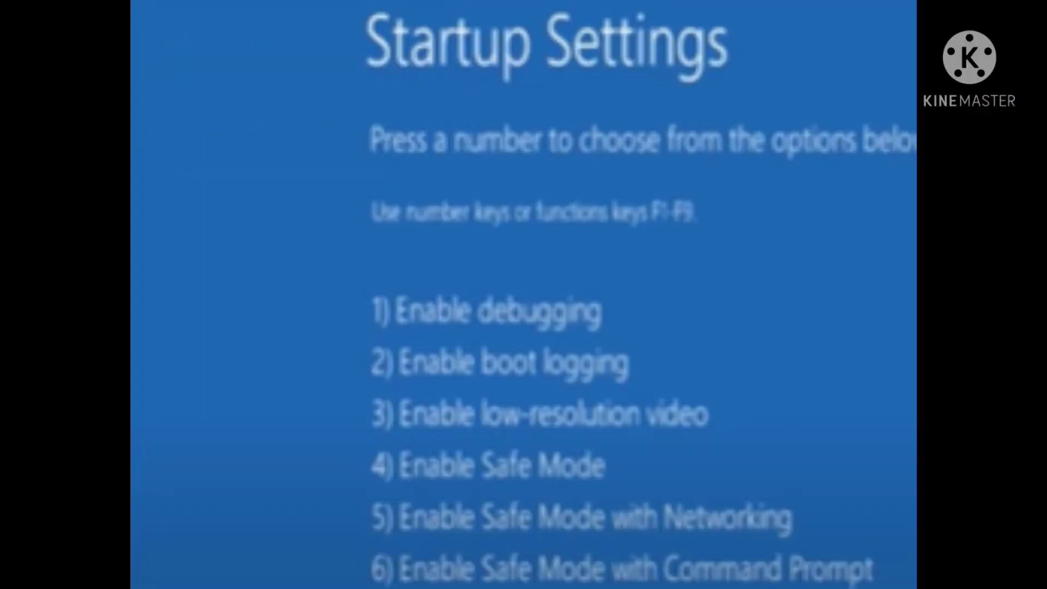